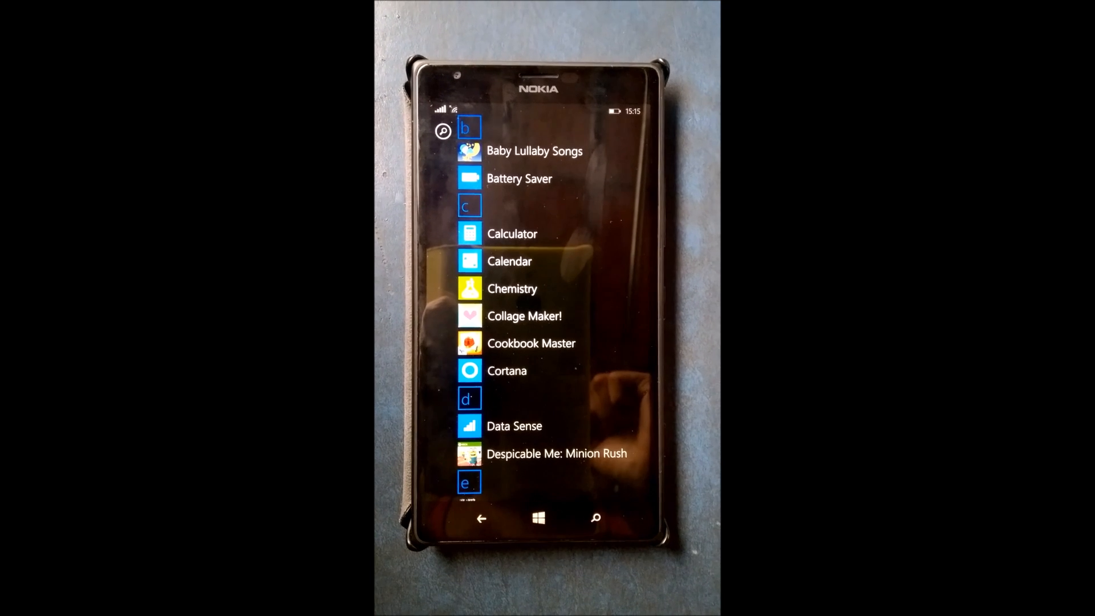
- Scroll the app list to reach Store and open its app search
scroll("down", 3)
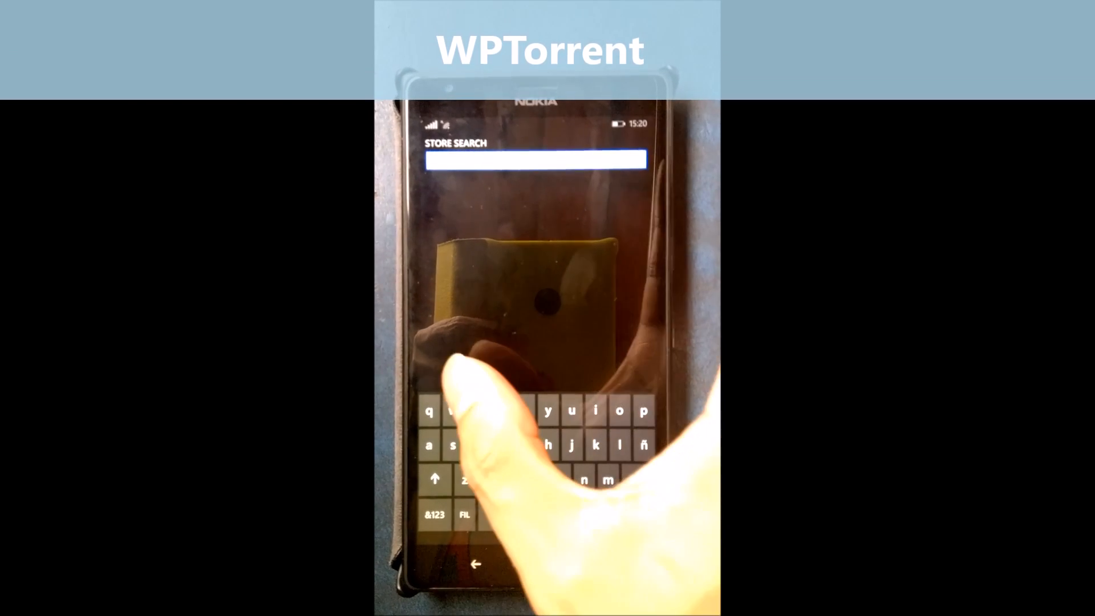
- Search the Store for wpTorrent, see it installed, and return to the app list
type("w")
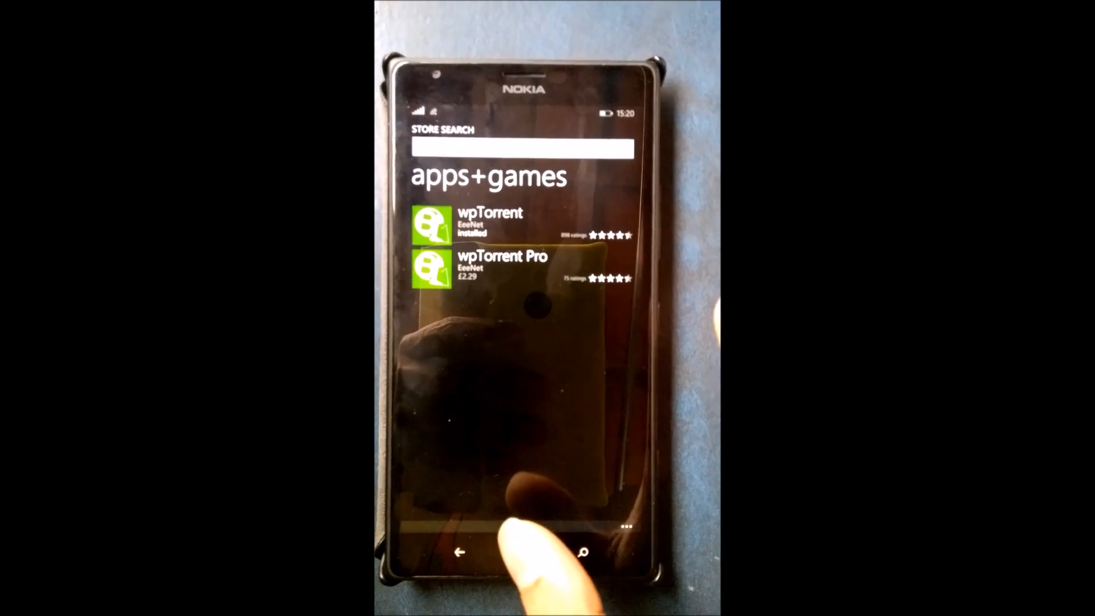
left_click(520, 552)
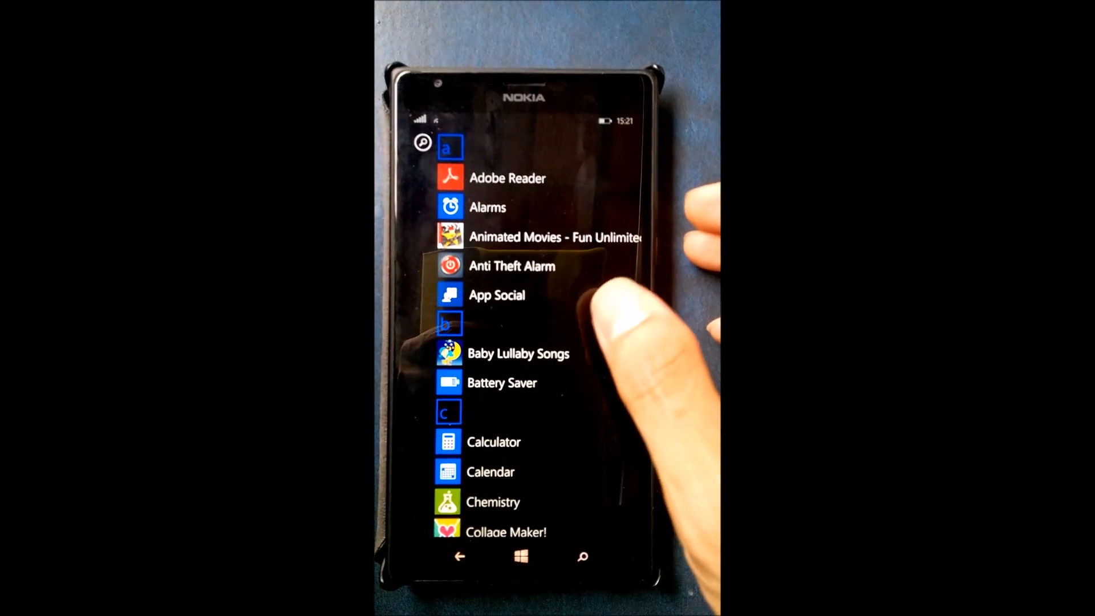
- Launch wpTorrent from the app list and choose Google as the search engine
scroll("down", 3)
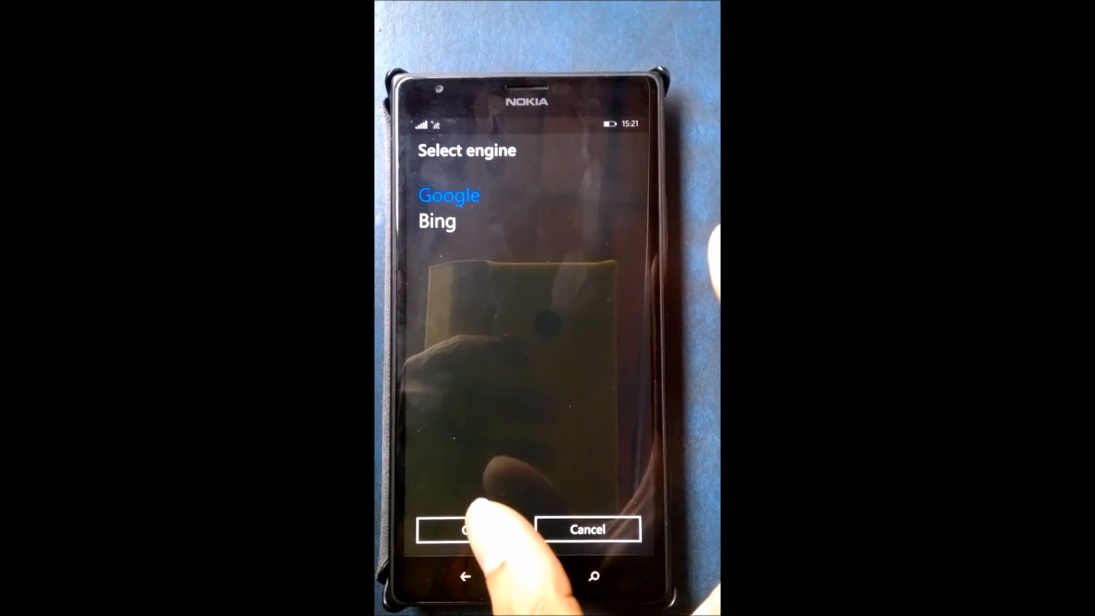
left_click(464, 529)
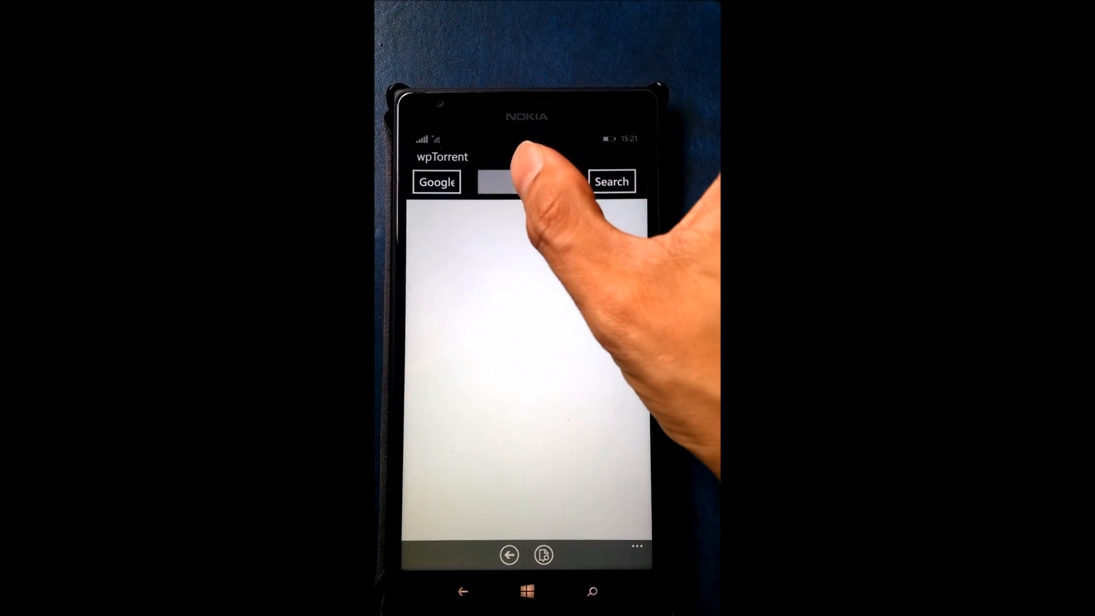
- Search Google for torrentz.eu from wpTorrent's address box
left_click(517, 181)
type("t")
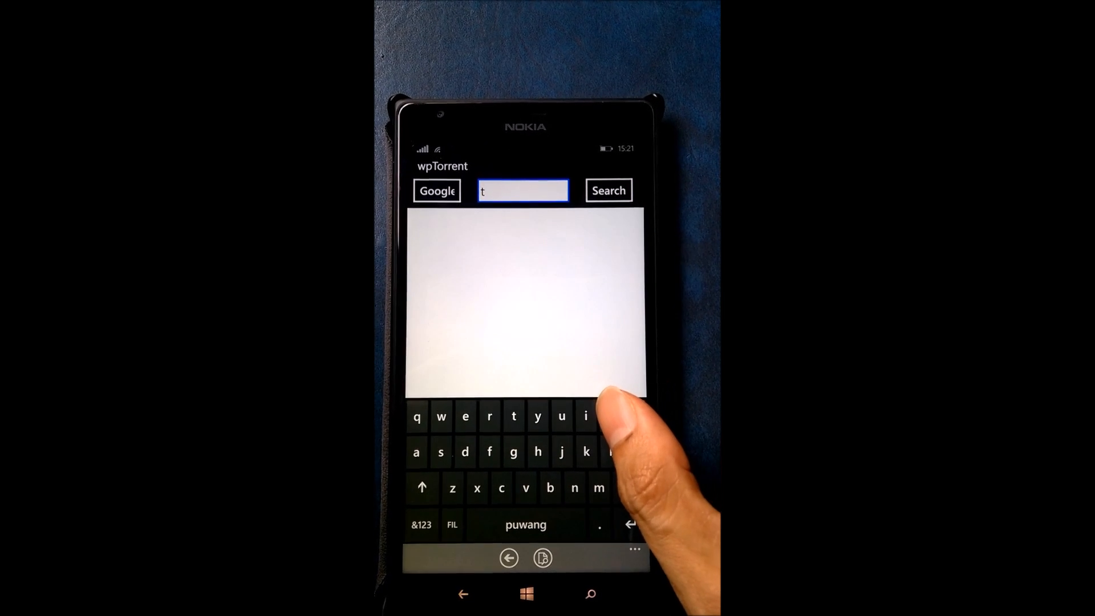
type("orrentz.")
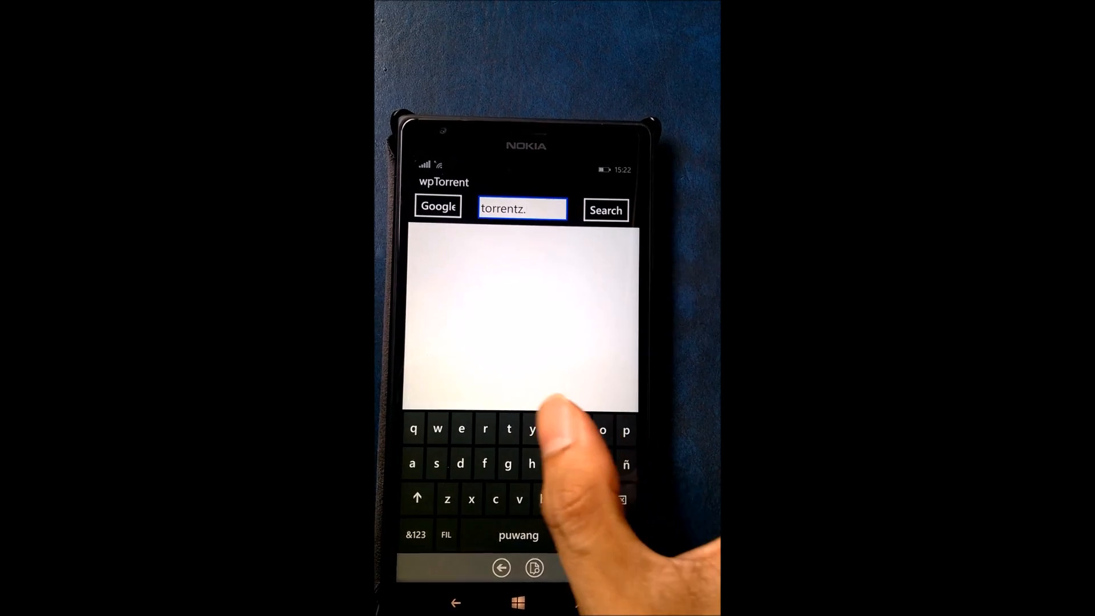
type("eu")
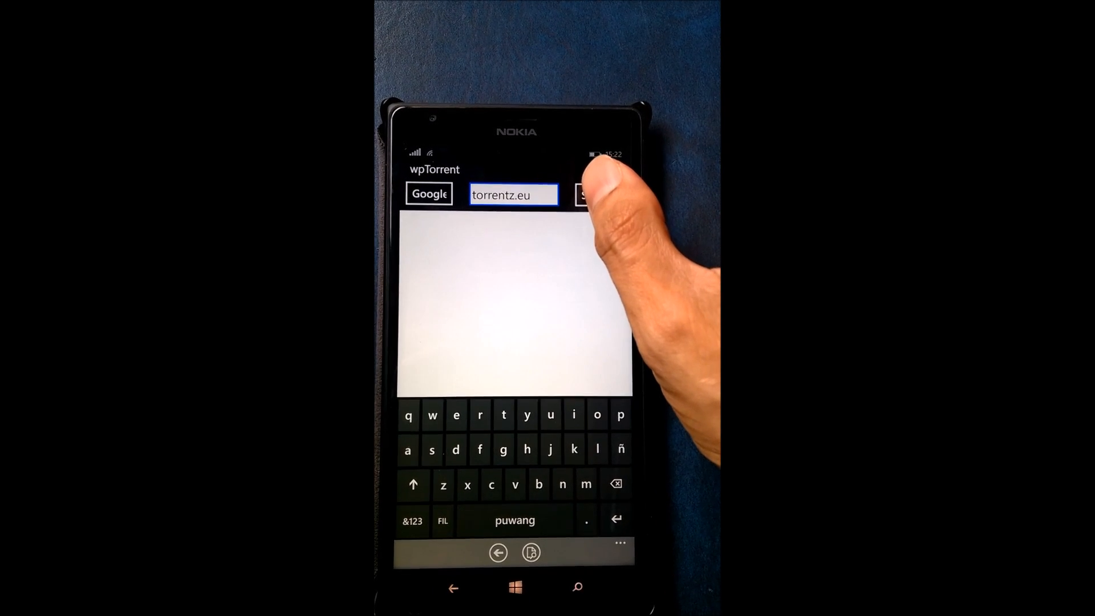
left_click(591, 192)
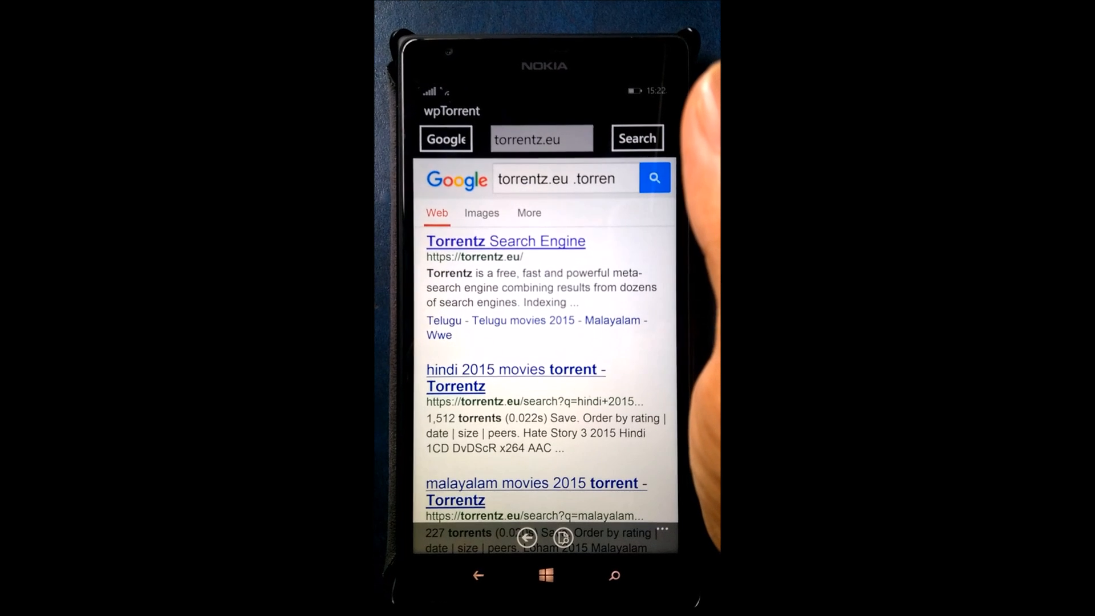
- Open the Torrentz Search Engine result and submit a torrent query there
left_click(505, 241)
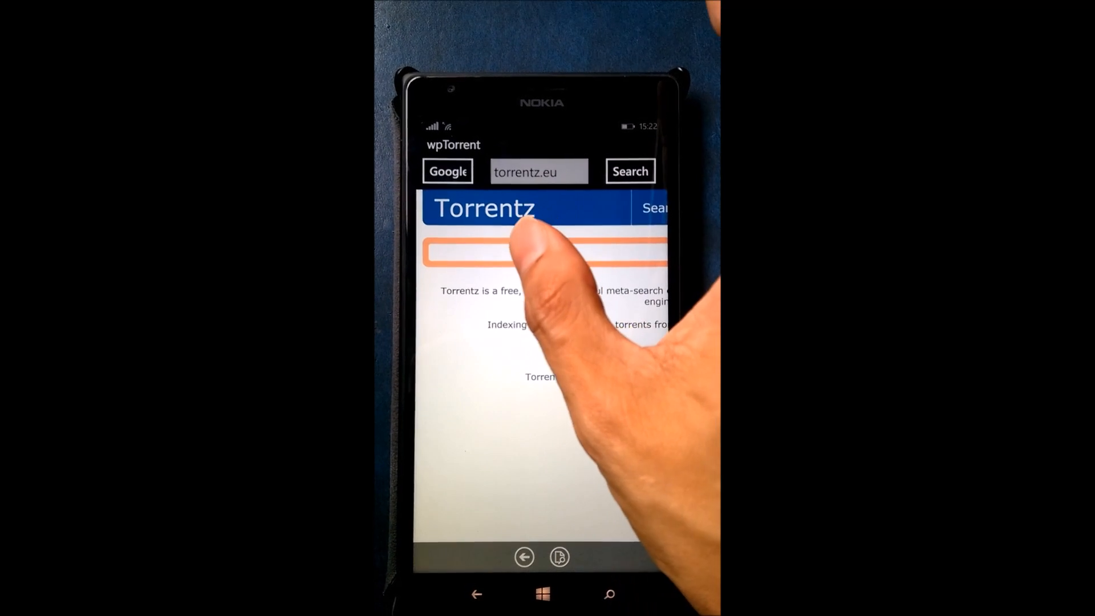
left_click(543, 252)
type("m")
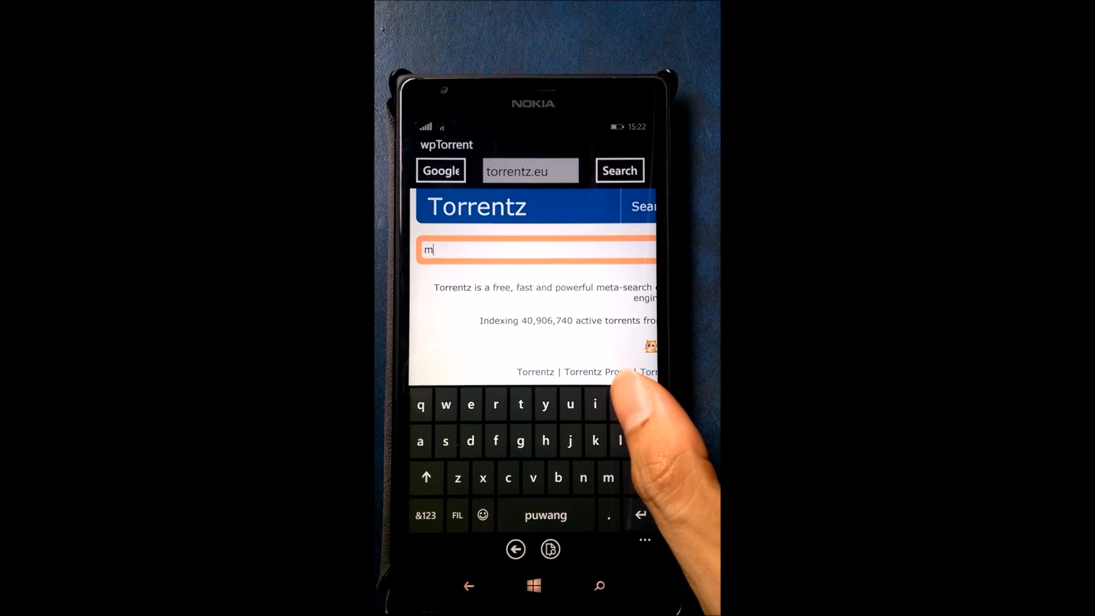
type("o")
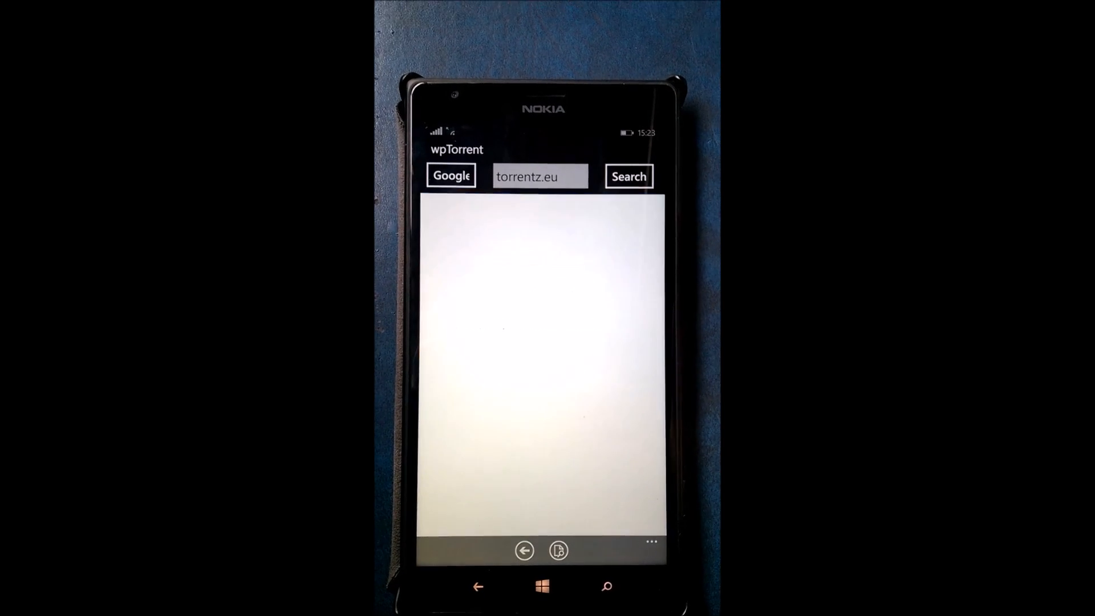
- Open the Interstellar 2014 720p BrRip x264 YIFY listing from the Torrentz results
left_click(628, 176)
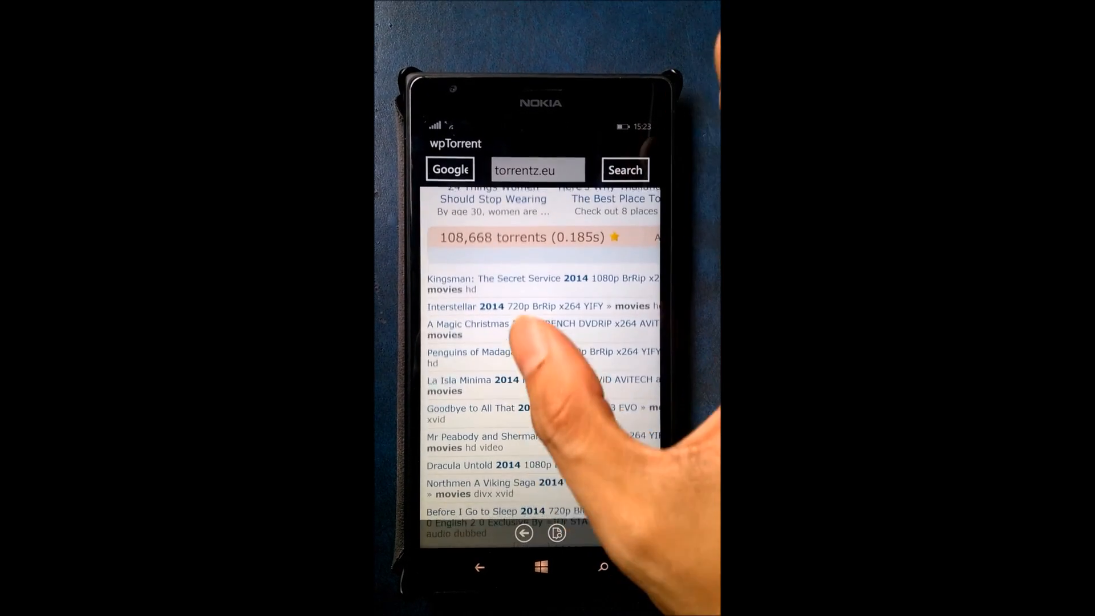
scroll("down", 3)
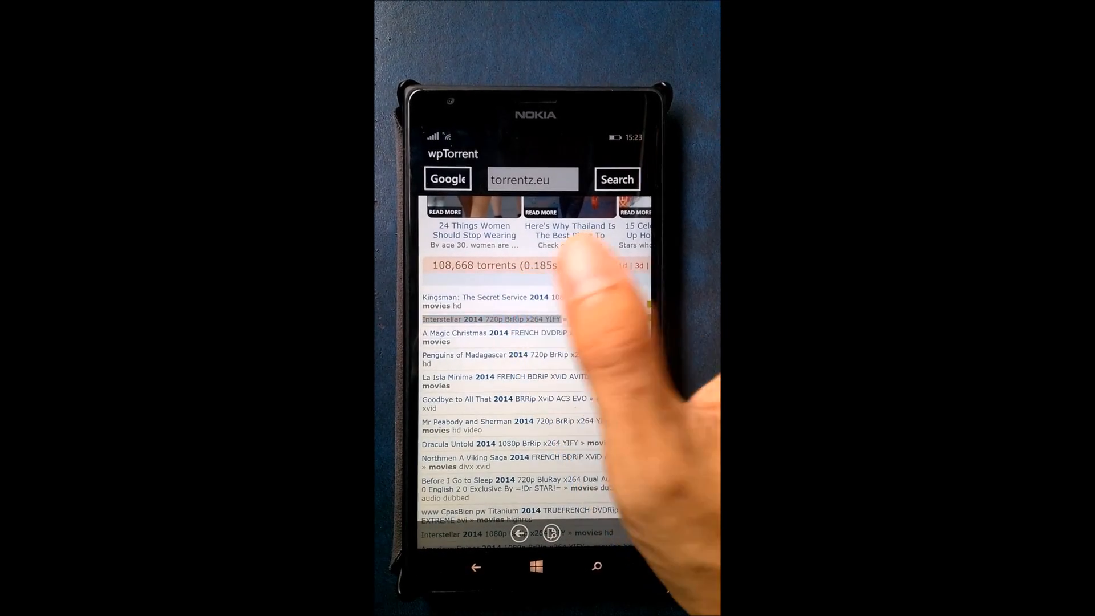
left_click(493, 319)
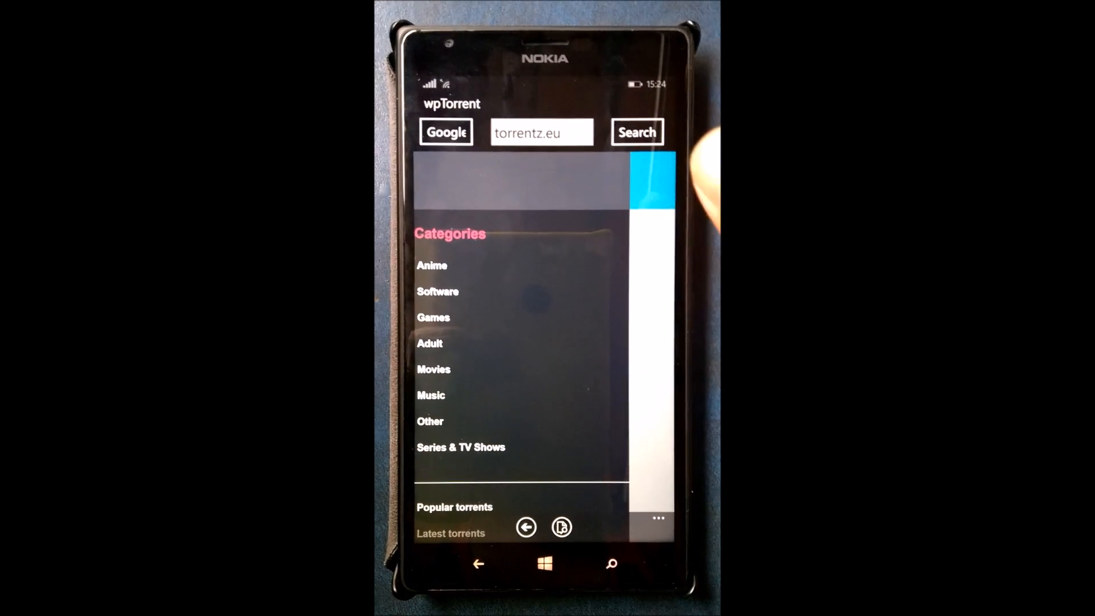
- Try Download Torrent on TorrentReactor, then scroll back to Torrentz's Interstellar site list
scroll("down", 3)
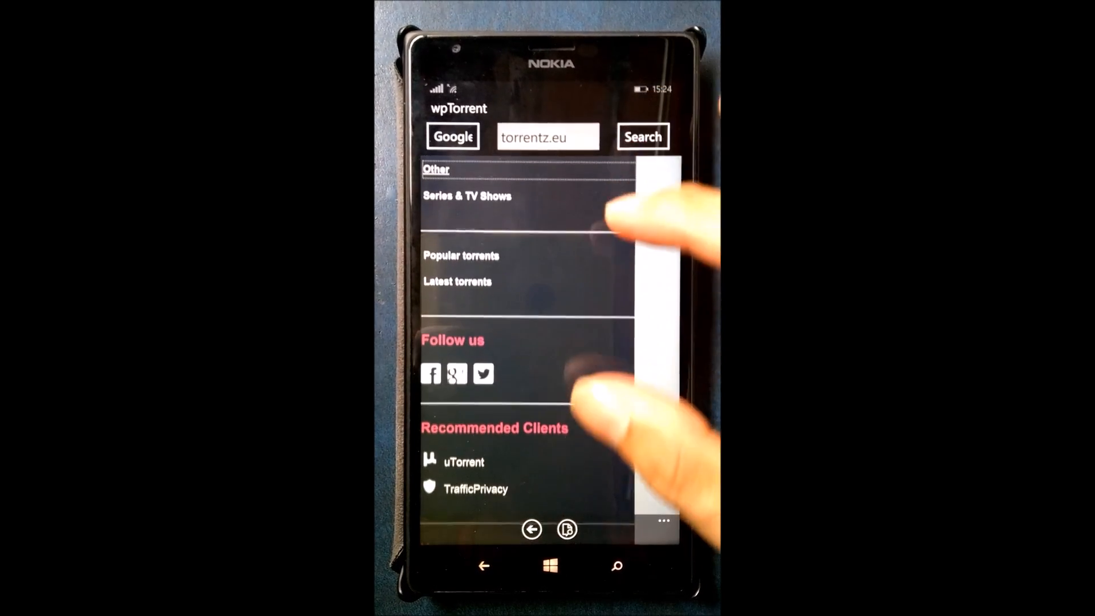
scroll("down", 3)
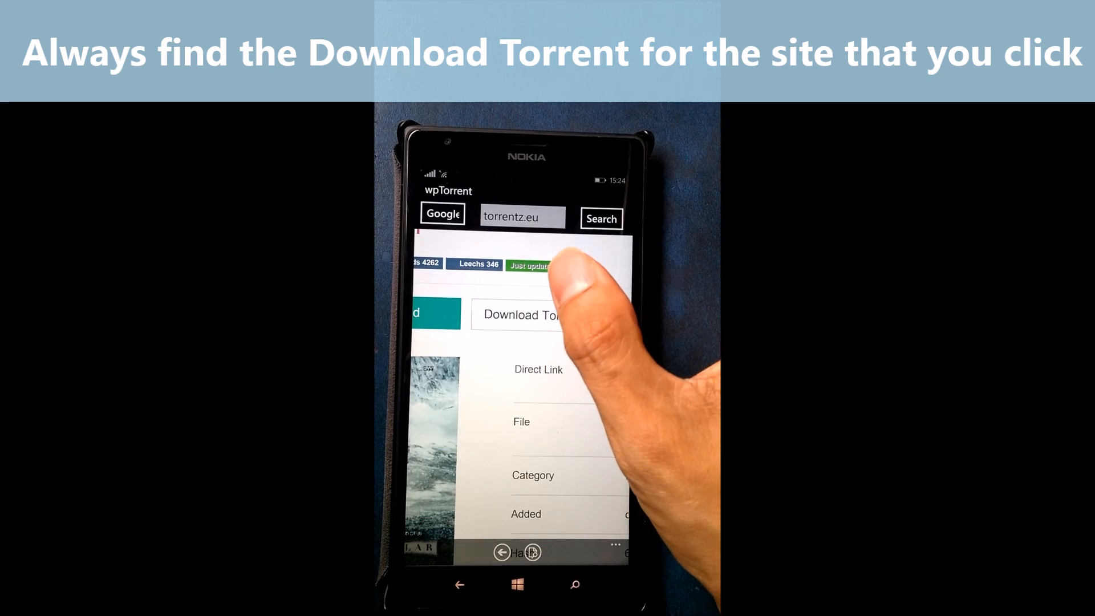
left_click(525, 315)
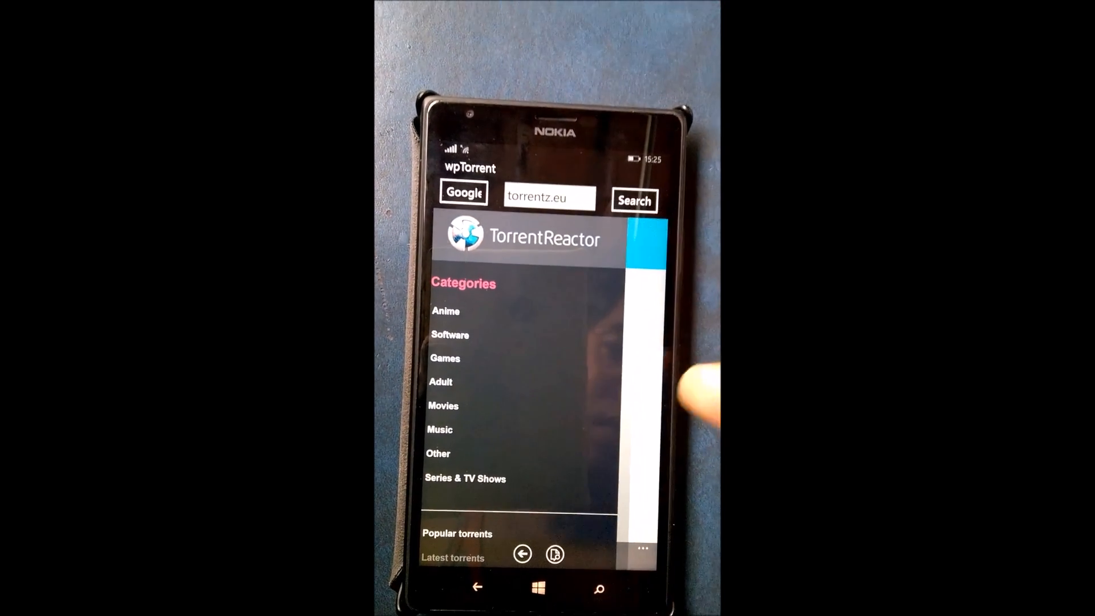
scroll("down", 3)
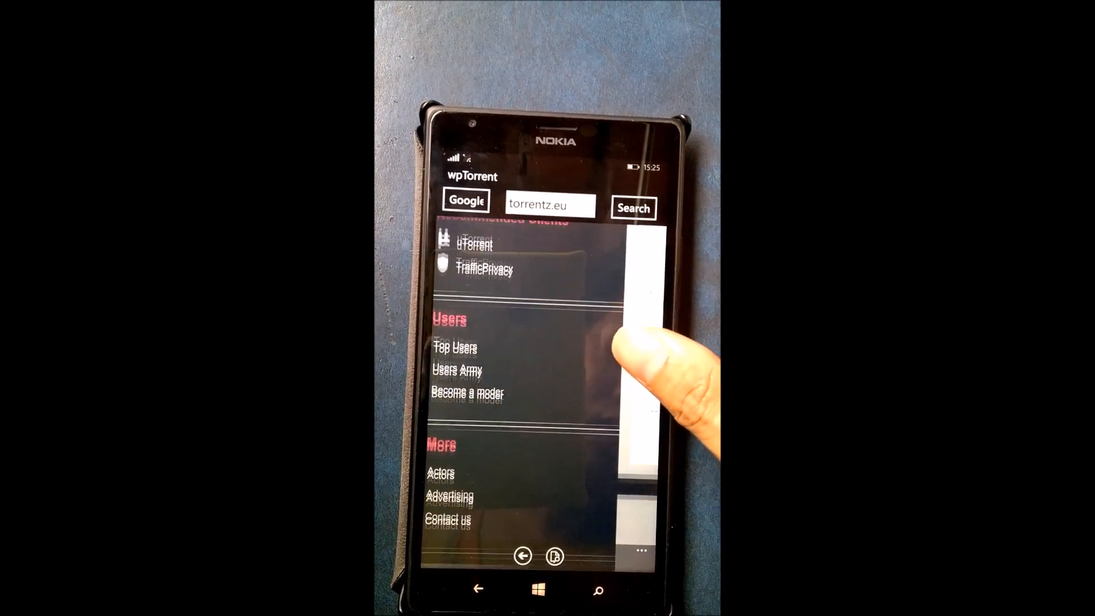
scroll("down", 3)
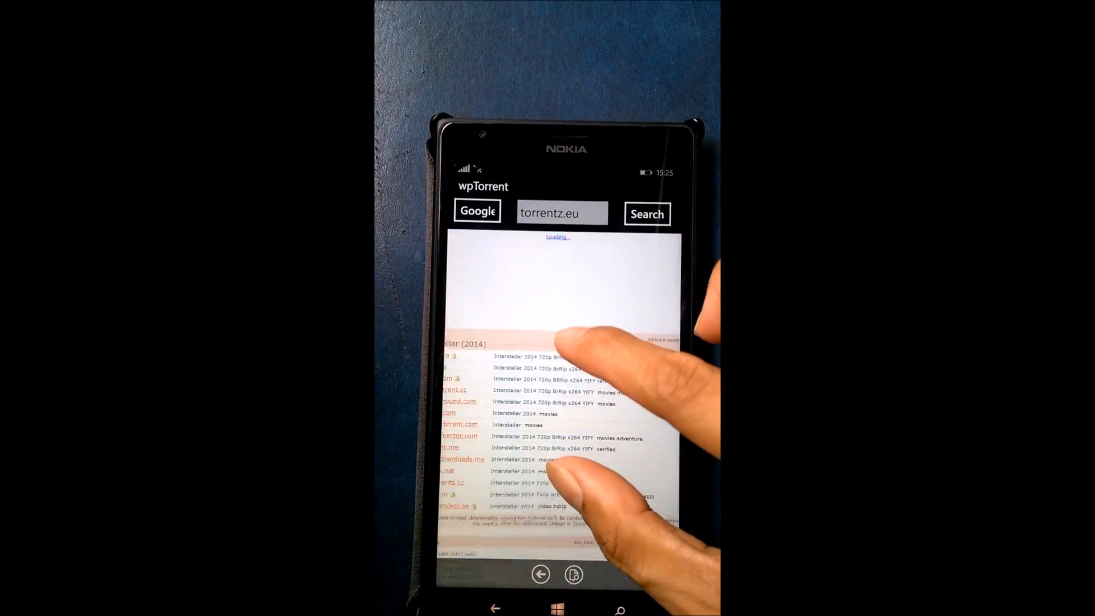
- Fetch the Interstellar torrent from another site and expand its folder to show the files
left_click(552, 433)
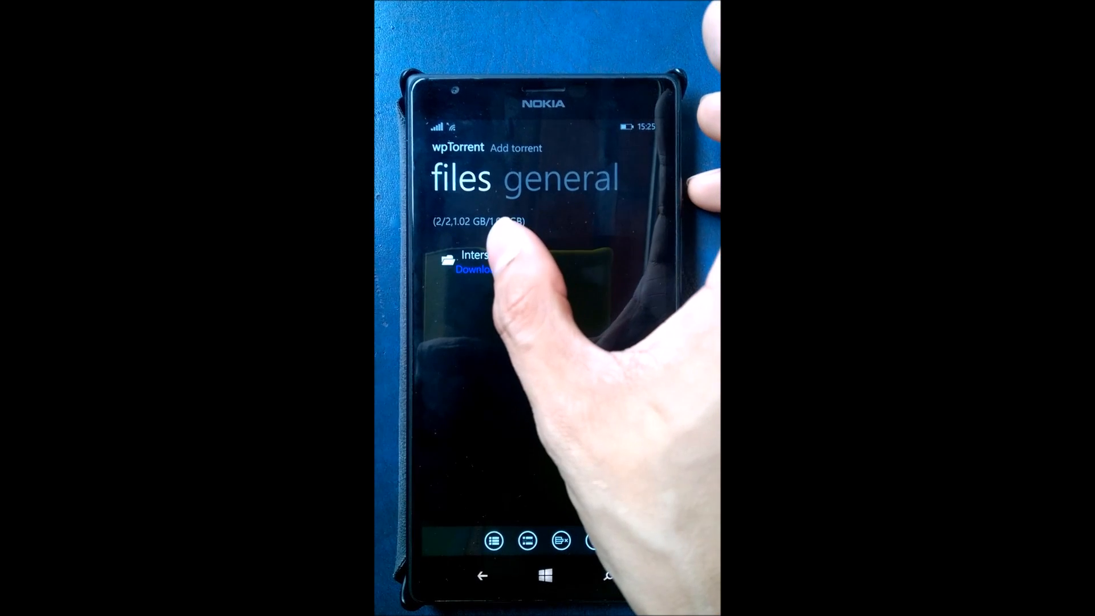
left_click(475, 261)
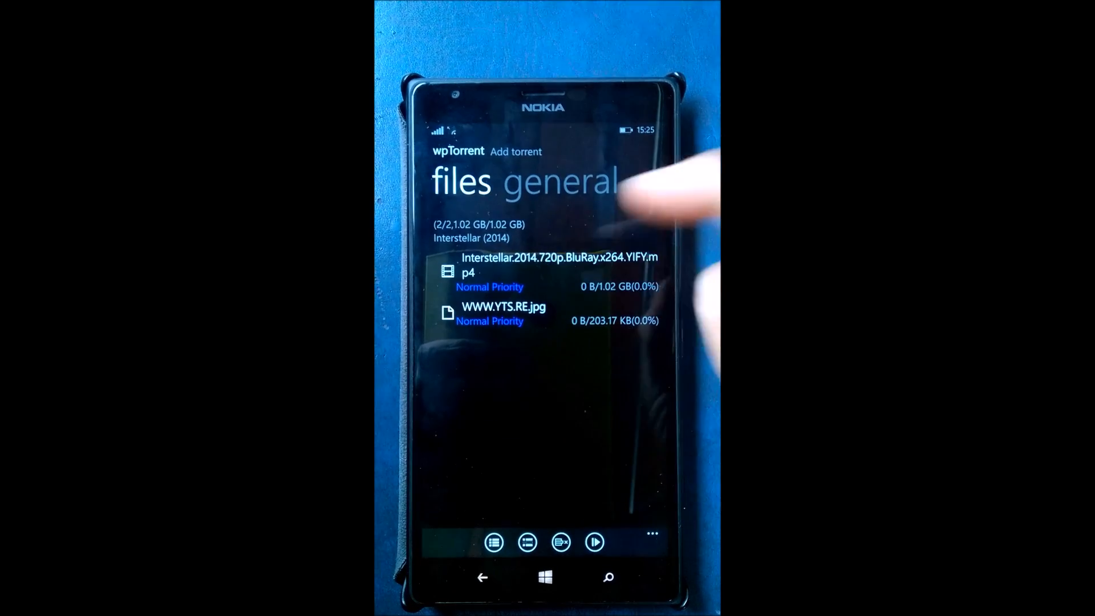